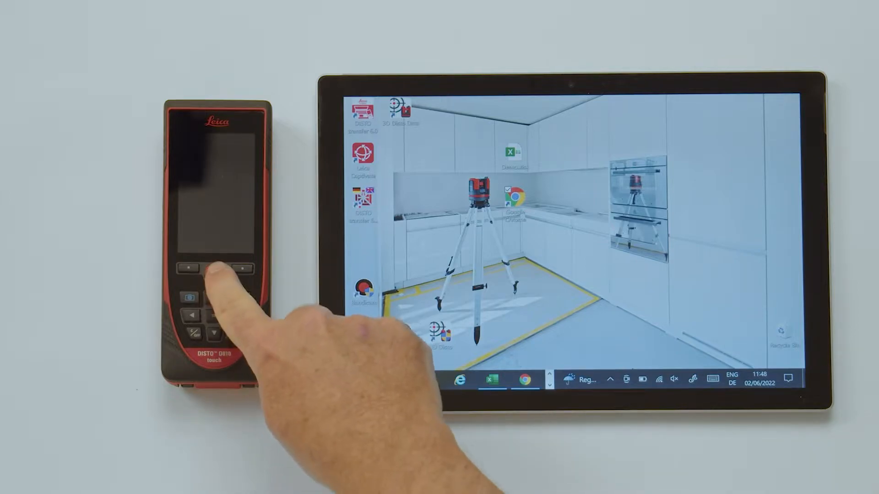
# Step: Power on the Leica DISTO D810 touch with Bluetooth active, showing 0.000 m
pyautogui.click(215, 274)
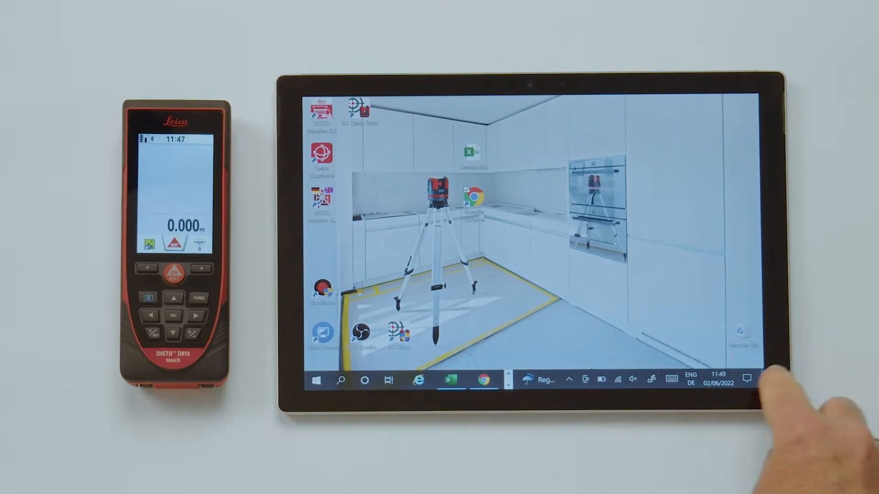
# Step: Turn Windows Bluetooth on and pair the DISTO 35010126 meter with the tablet
pyautogui.click(747, 380)
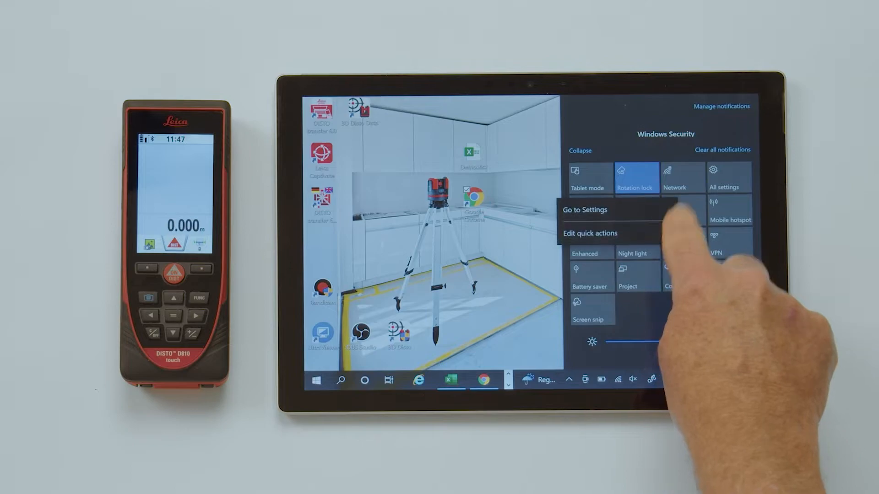
pyautogui.click(584, 210)
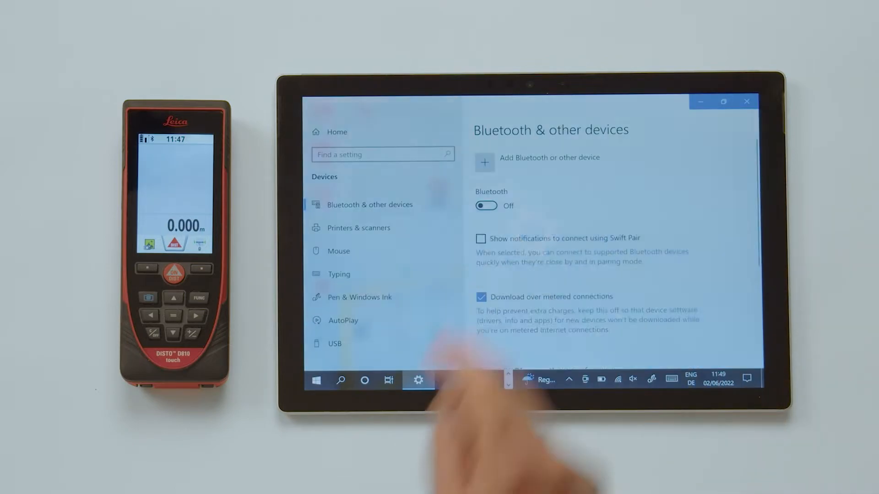
pyautogui.click(485, 206)
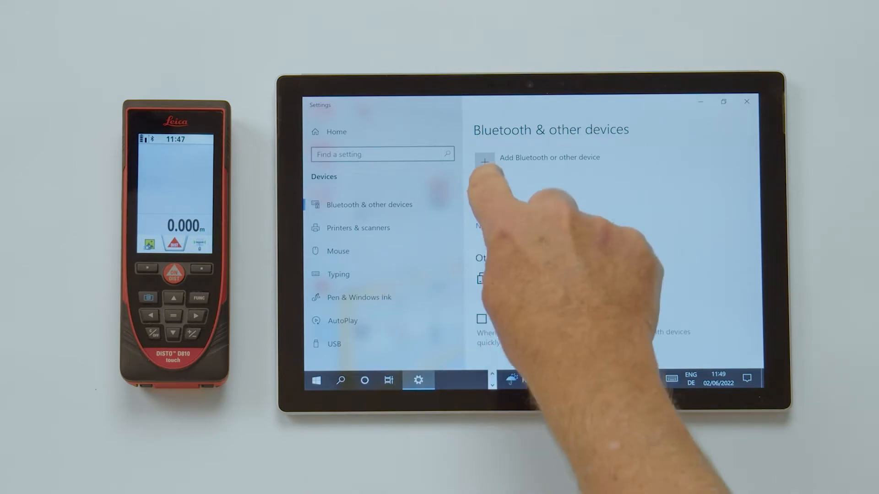
pyautogui.click(485, 160)
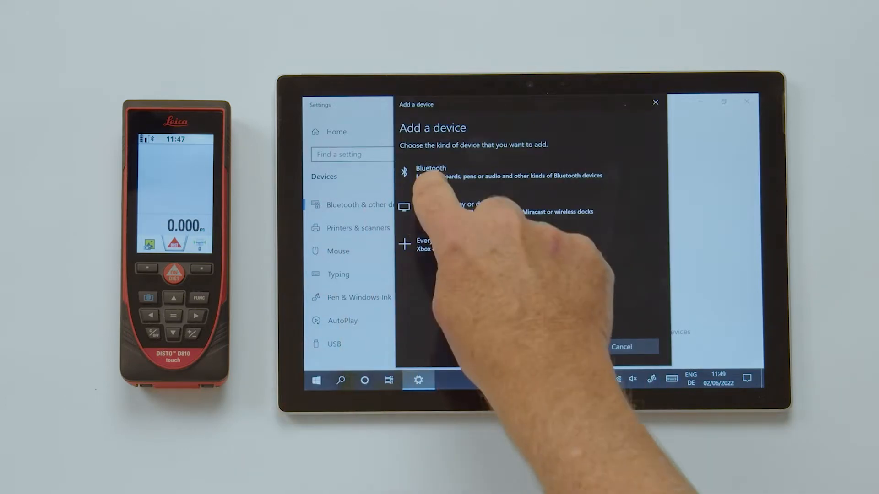
pyautogui.click(430, 172)
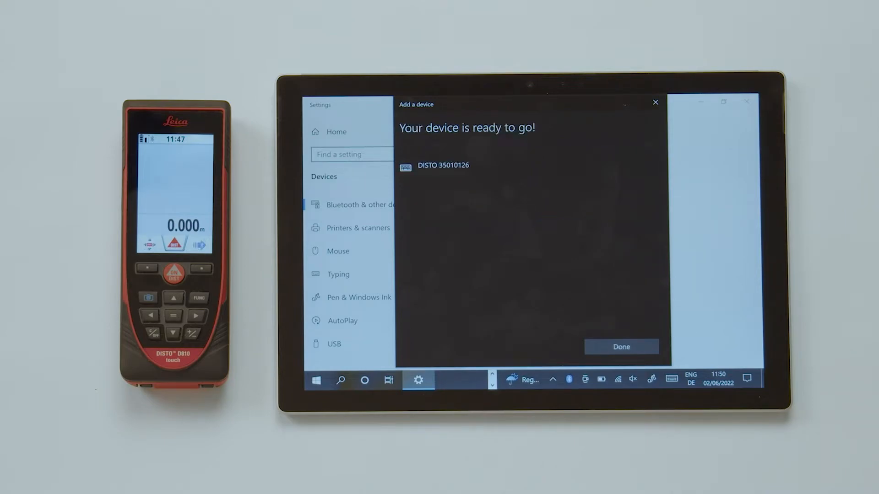
pyautogui.click(620, 347)
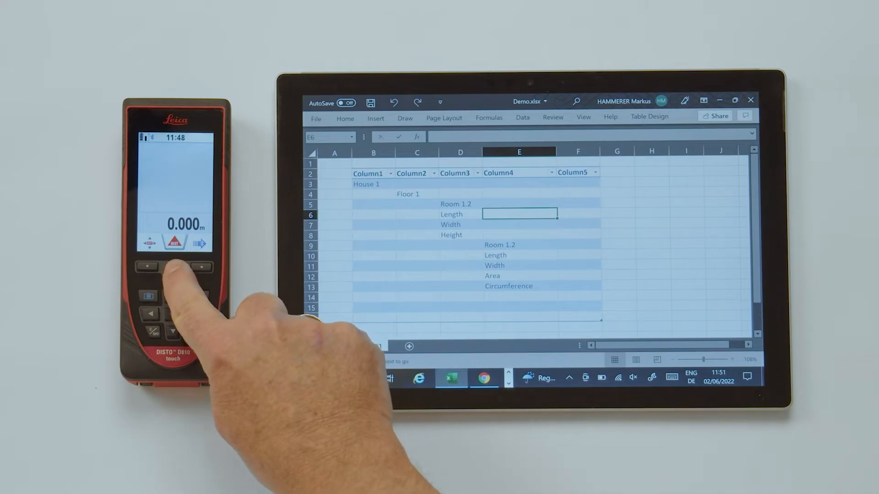
# Step: Measure and send Room 1.2 length 2.313, width 1.947 and height 1.845 into E6:E8
pyautogui.click(174, 273)
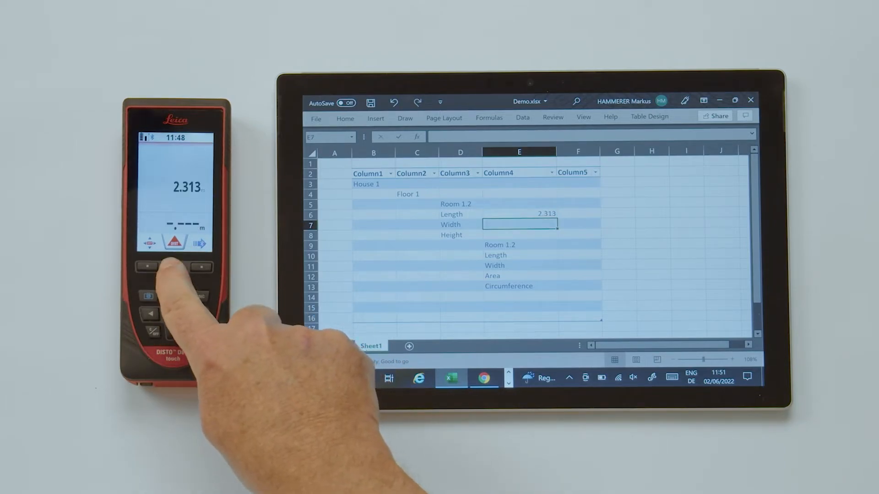
pyautogui.click(174, 272)
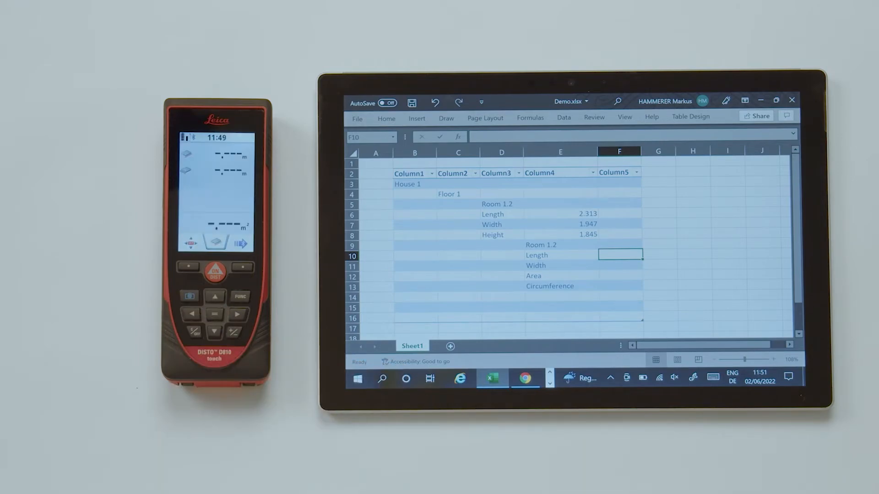
pyautogui.click(194, 268)
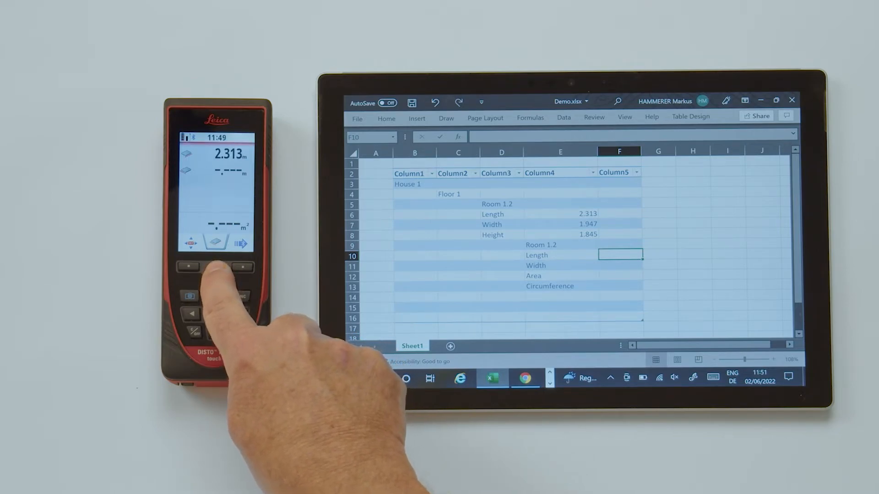
# Step: Send the second Room 1.2 length 2.313 and width 1.816 into F10:F11, then minimize Excel
pyautogui.click(214, 270)
pyautogui.write('2.313')
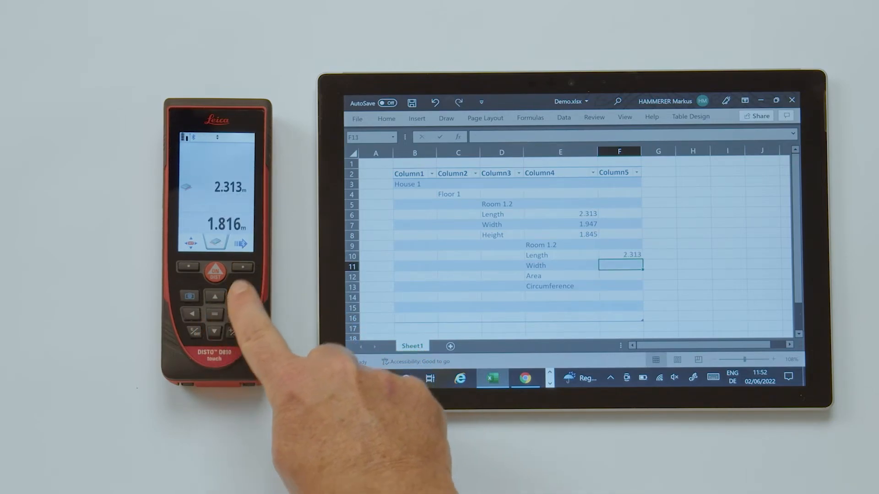
pyautogui.write('1.816')
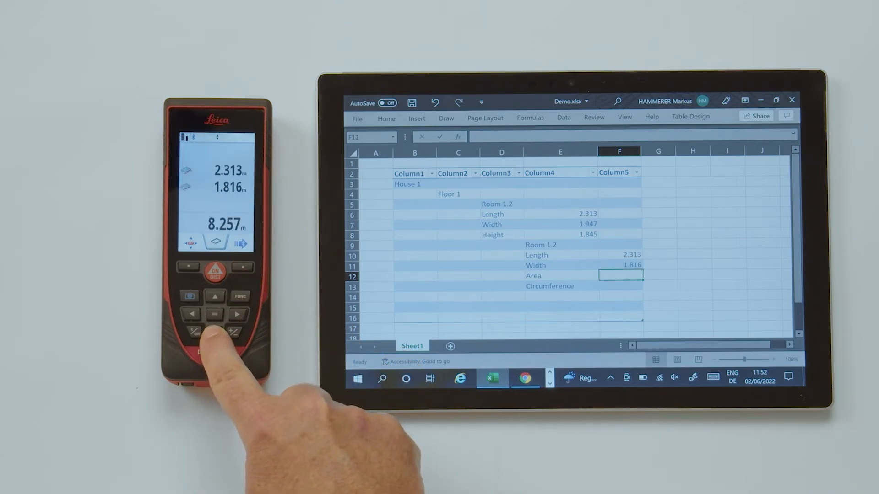
pyautogui.click(215, 314)
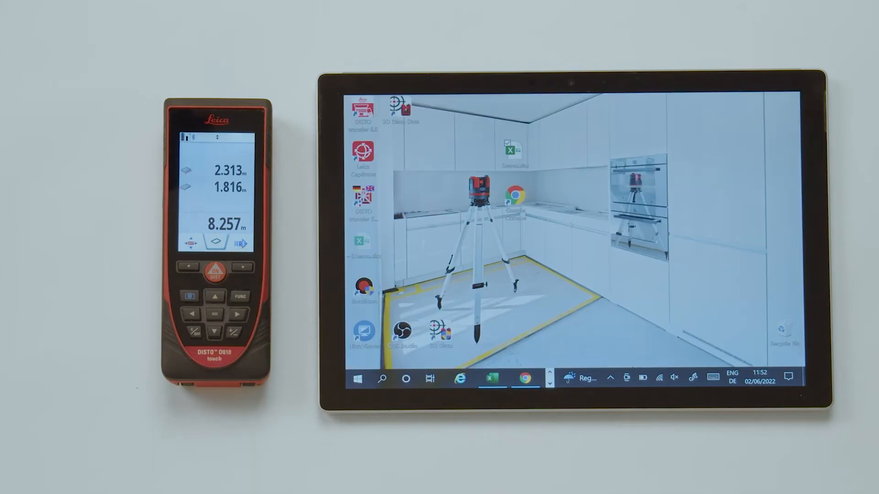
# Step: Send the measured 2.313 into Chrome's Google calculator and multiply it by 3
pyautogui.click(524, 378)
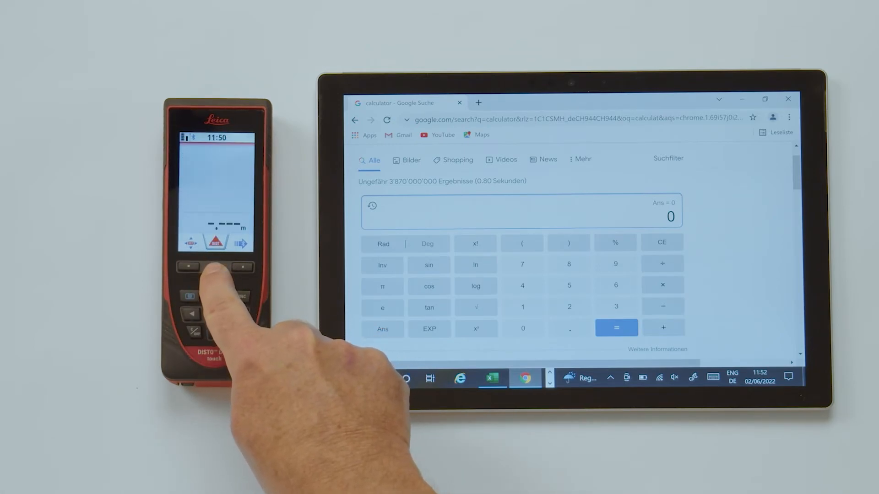
pyautogui.click(214, 267)
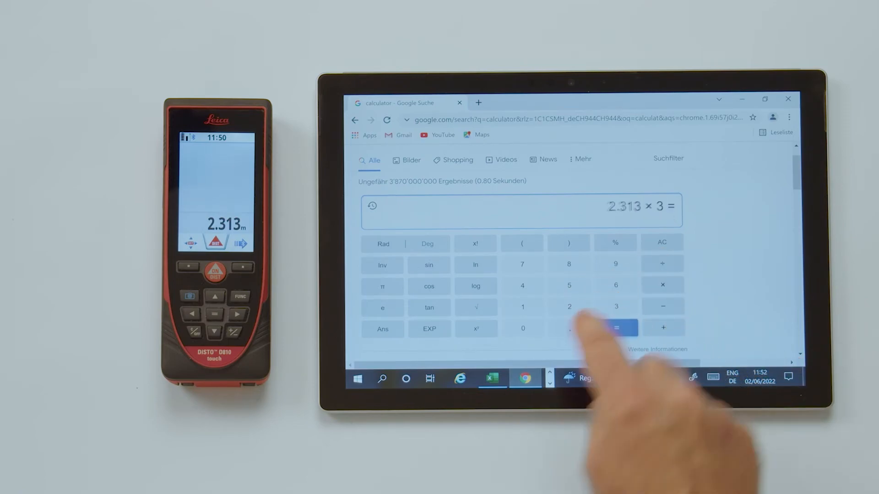
pyautogui.click(615, 327)
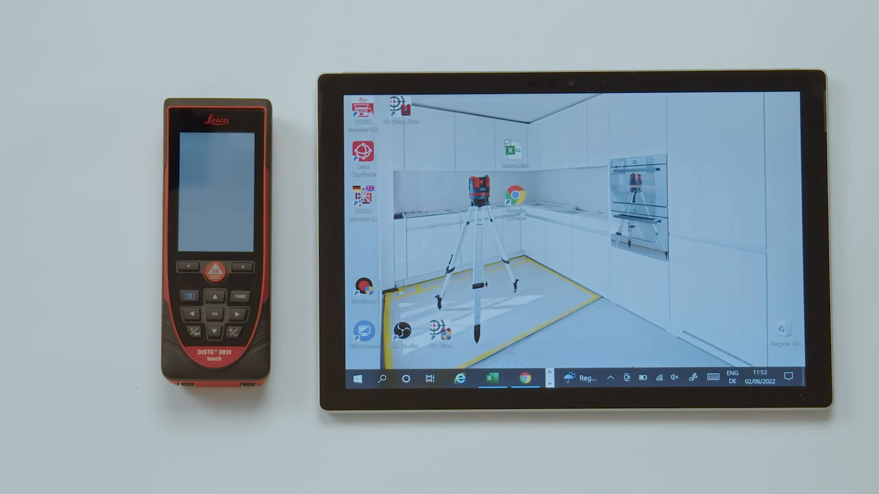
# Step: Turn the DISTO back on and view it connected in Bluetooth & other devices settings
pyautogui.click(214, 271)
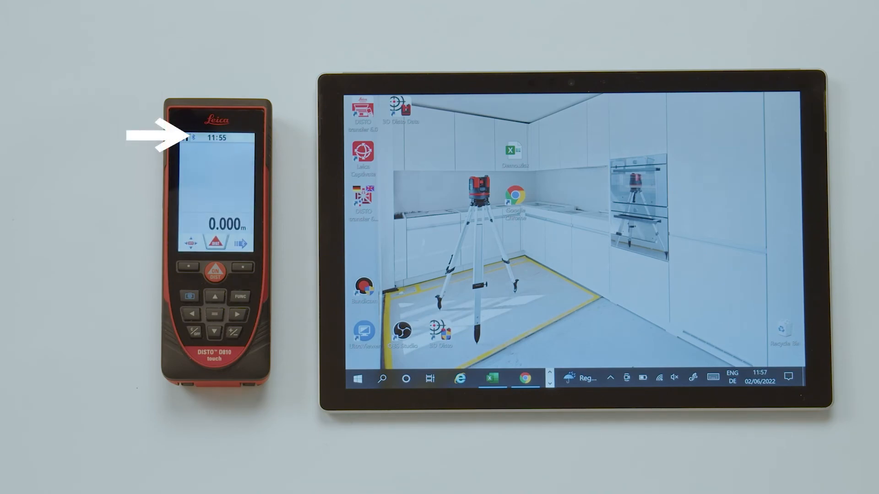
pyautogui.click(790, 377)
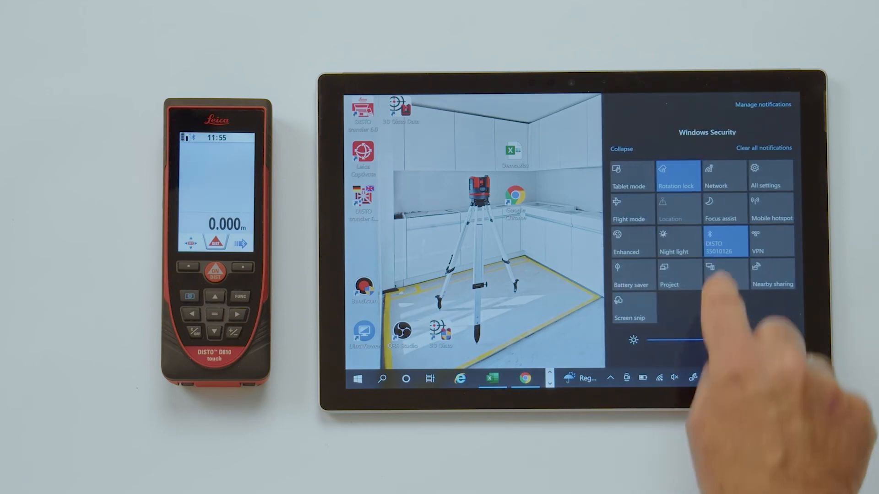
pyautogui.rightClick(723, 241)
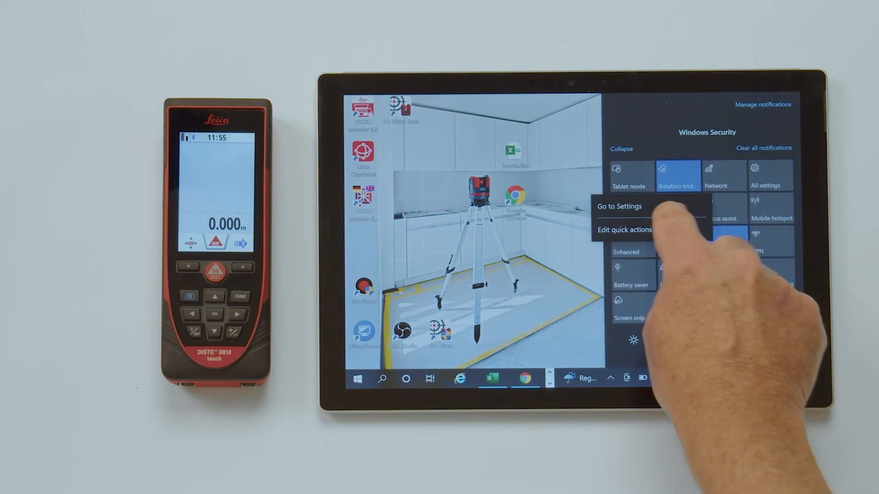
pyautogui.click(619, 207)
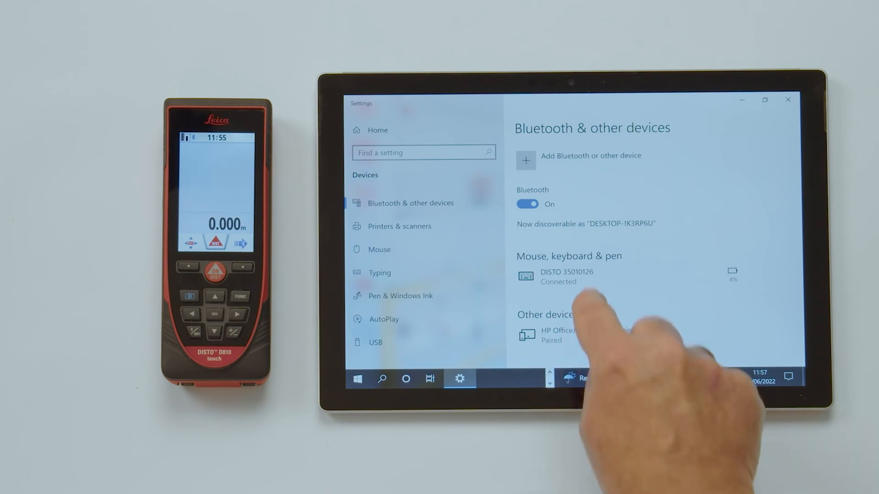